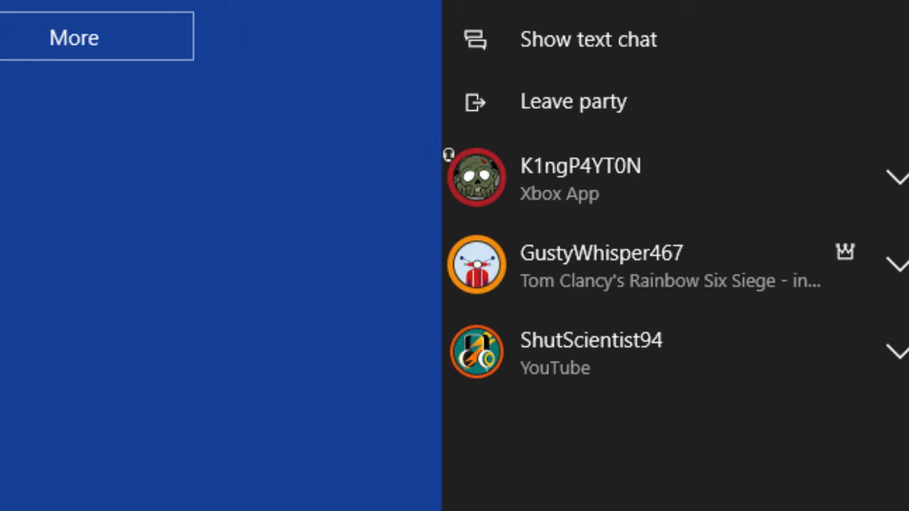
pyautogui.moveTo(88, 99)
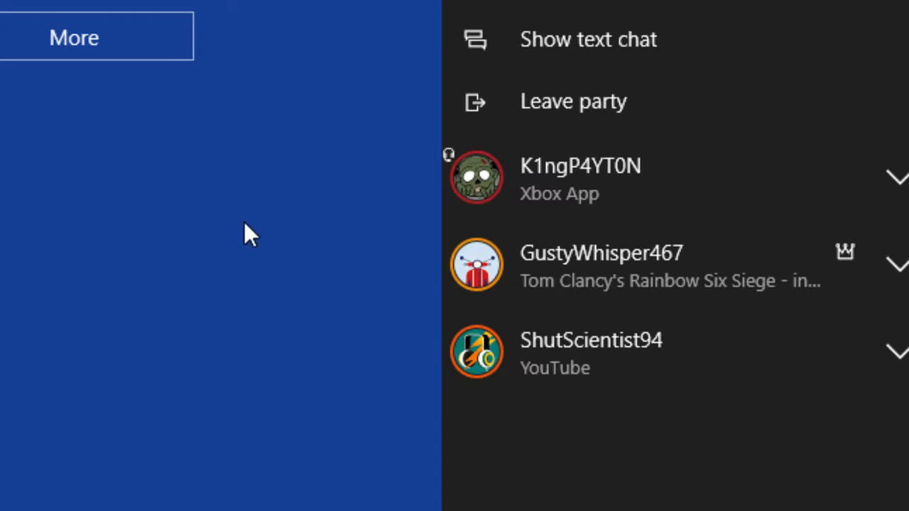
pyautogui.moveTo(275, 257)
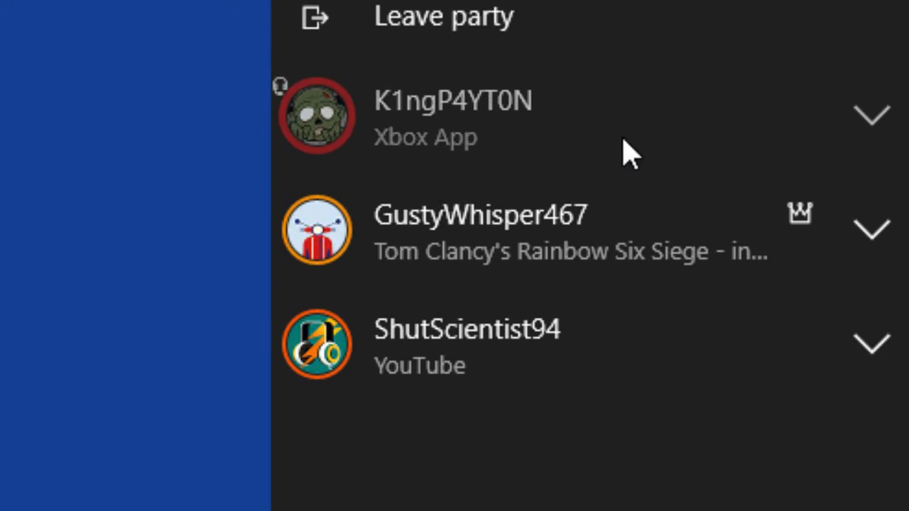
pyautogui.moveTo(632, 224)
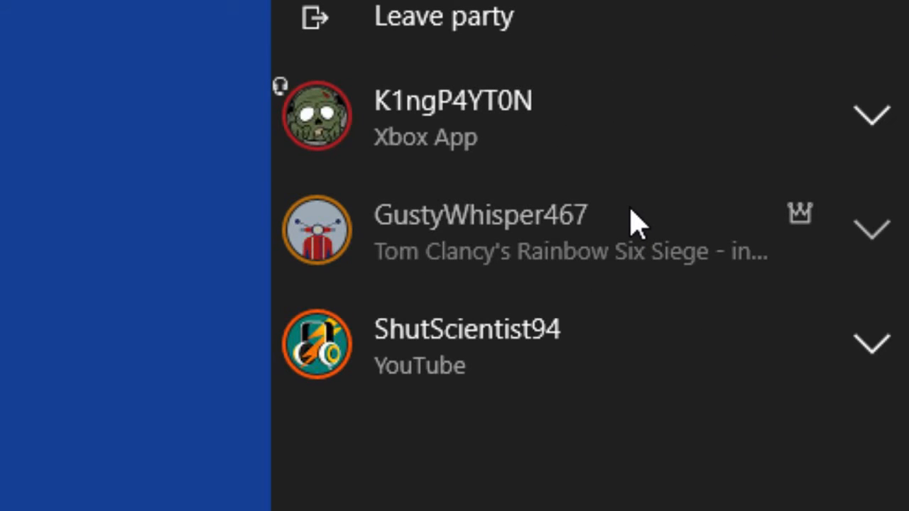
pyautogui.moveTo(583, 216)
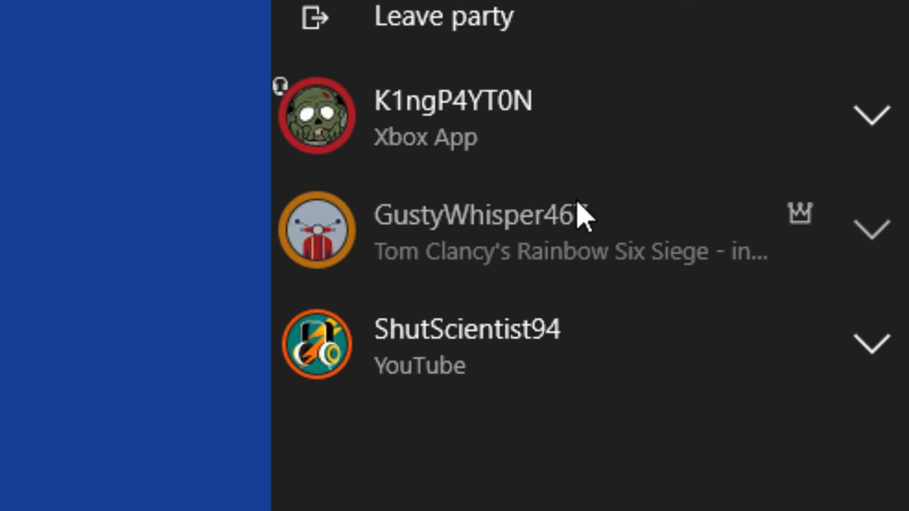
pyautogui.moveTo(604, 323)
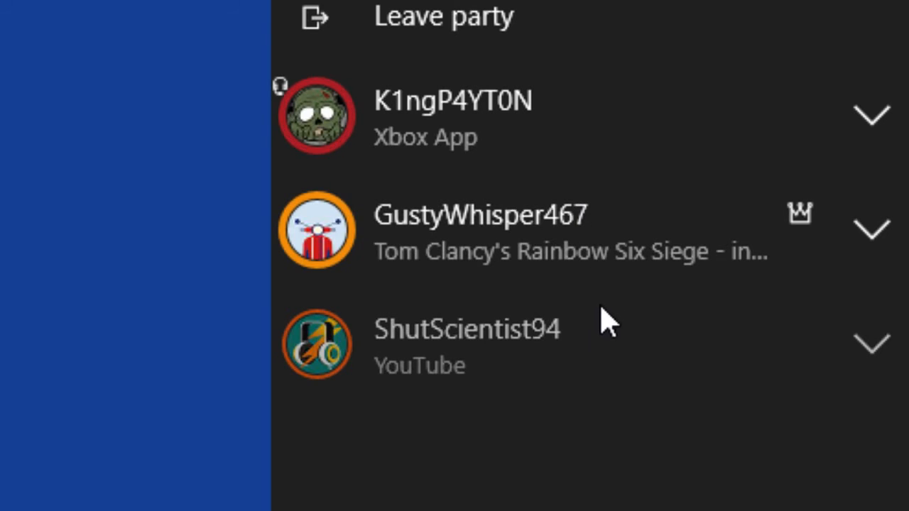
pyautogui.moveTo(457, 400)
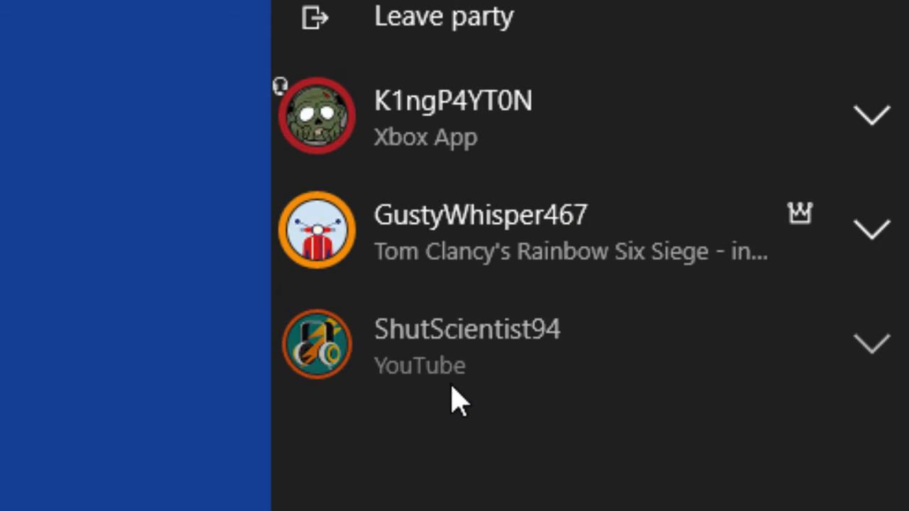